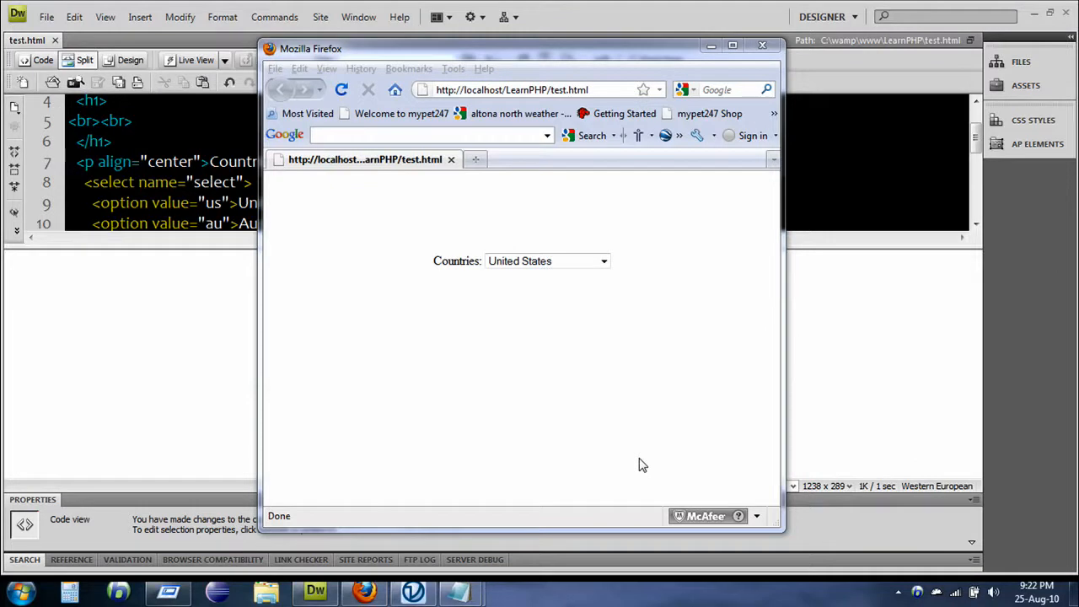
mouse_move(599, 406)
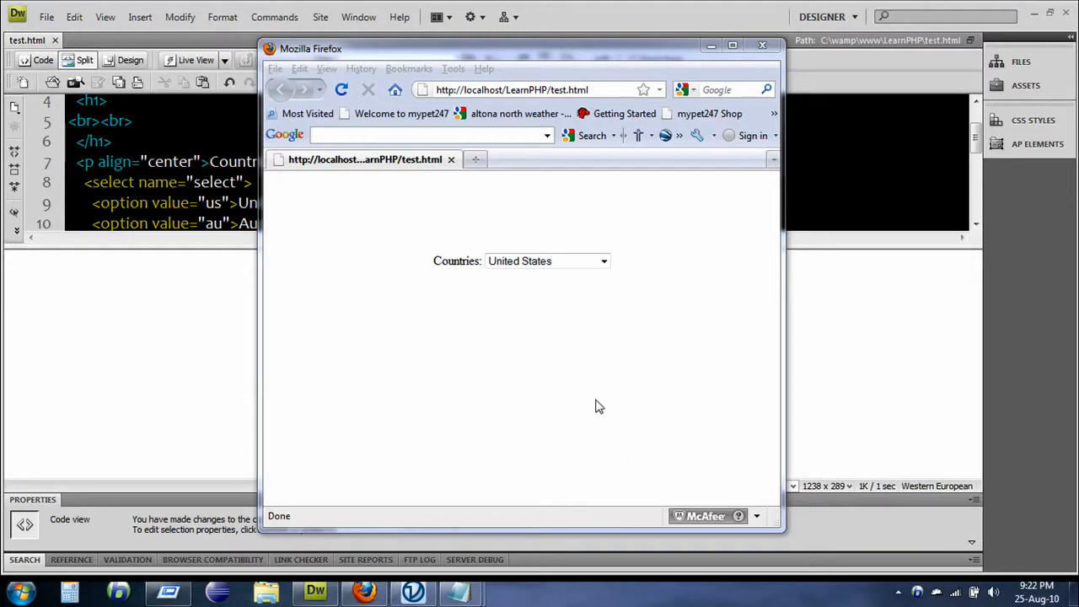
mouse_move(600, 396)
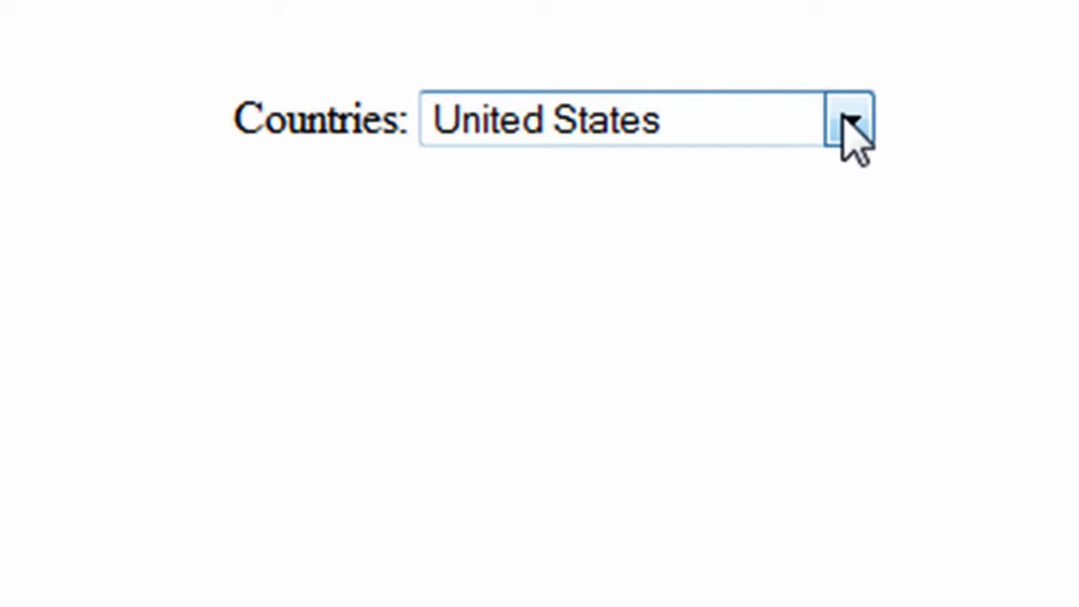
- Inspect the Countries dropdown's labels and values, showing Other Countries can still be chosen
left_click(847, 118)
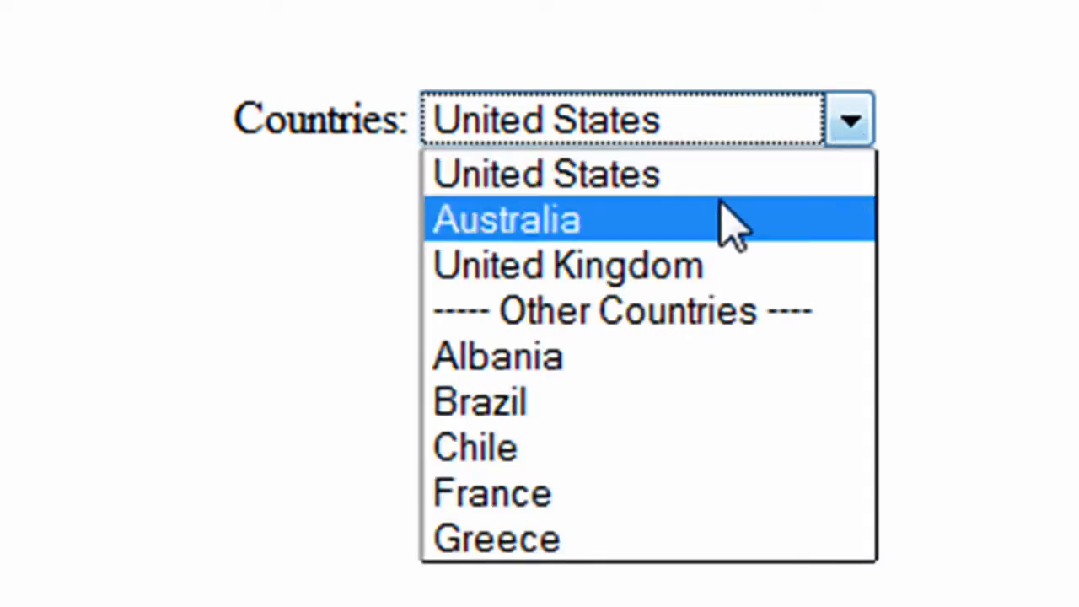
mouse_move(532, 415)
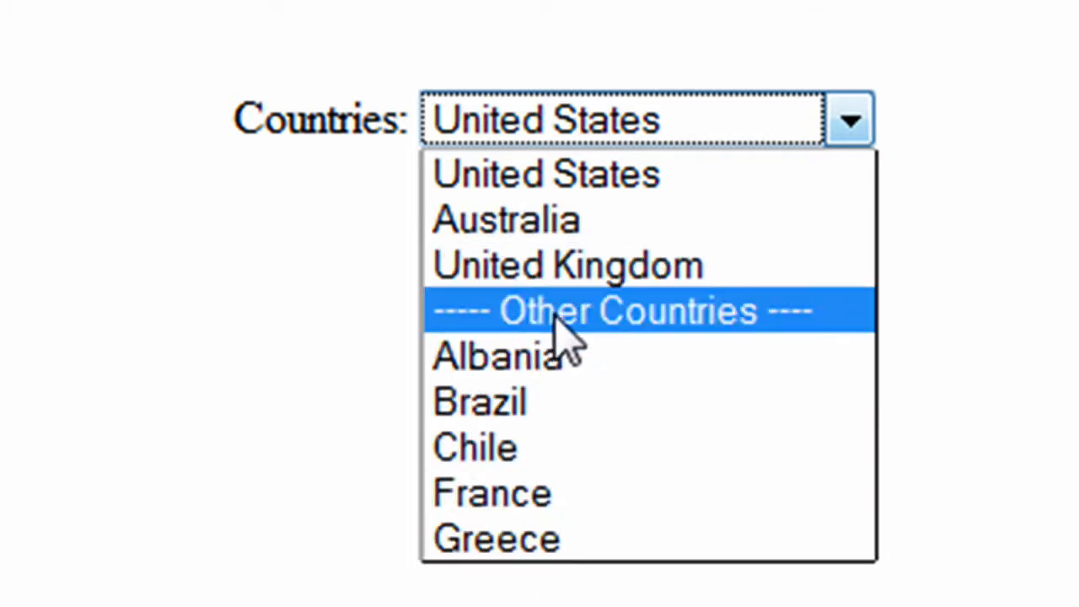
mouse_move(637, 345)
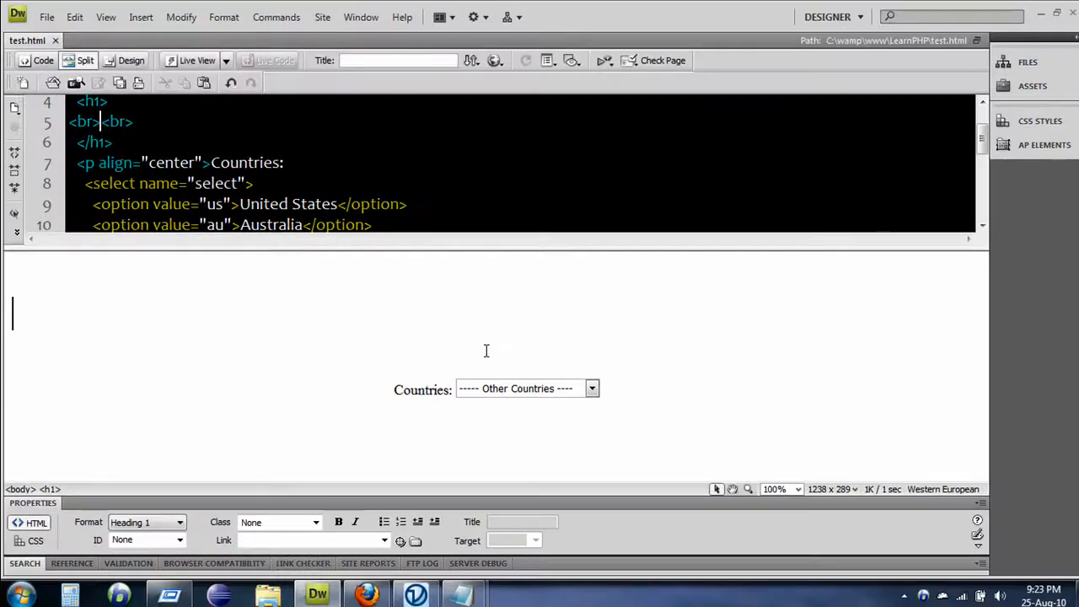
left_click(523, 388)
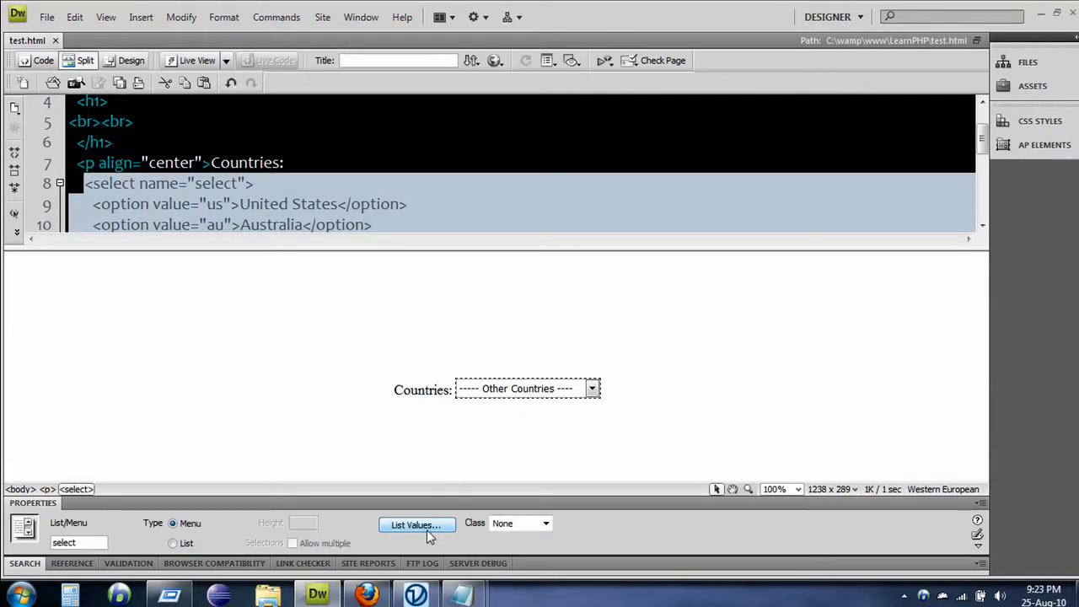
left_click(416, 524)
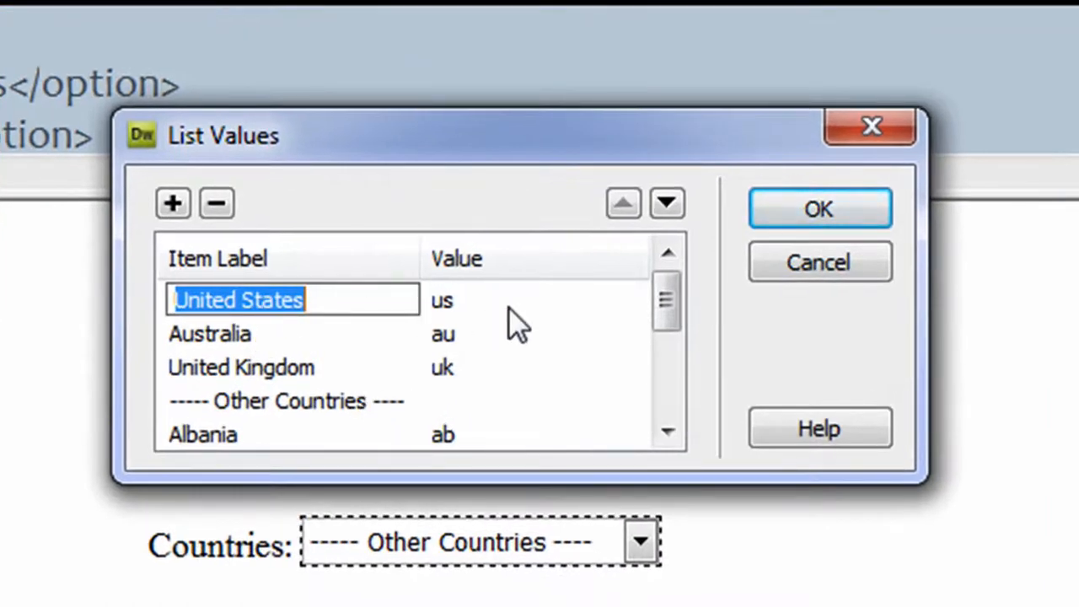
left_click(443, 300)
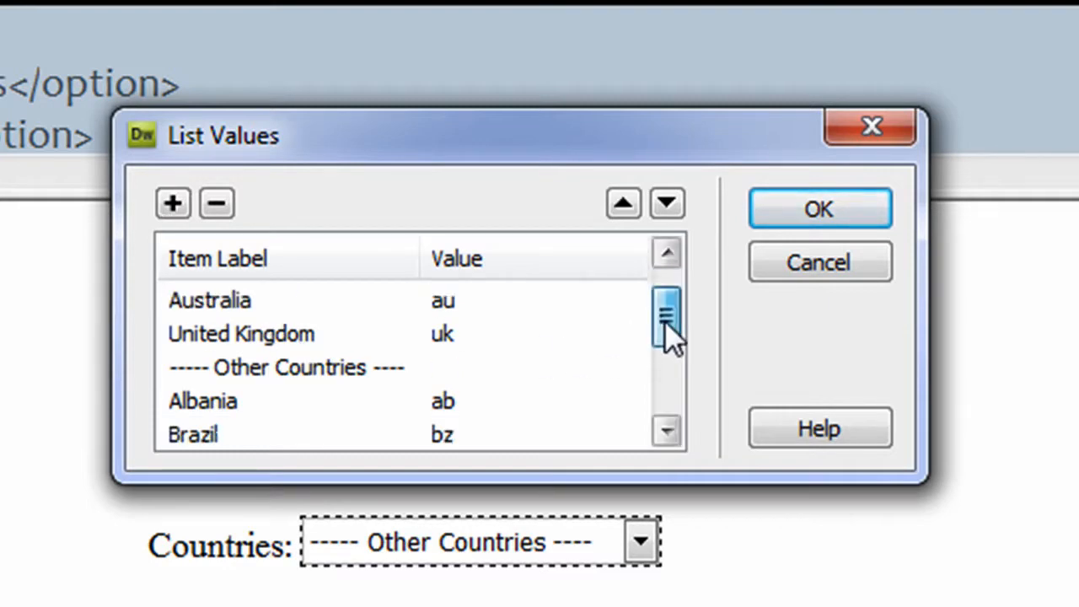
left_click_drag(667, 316, 667, 337)
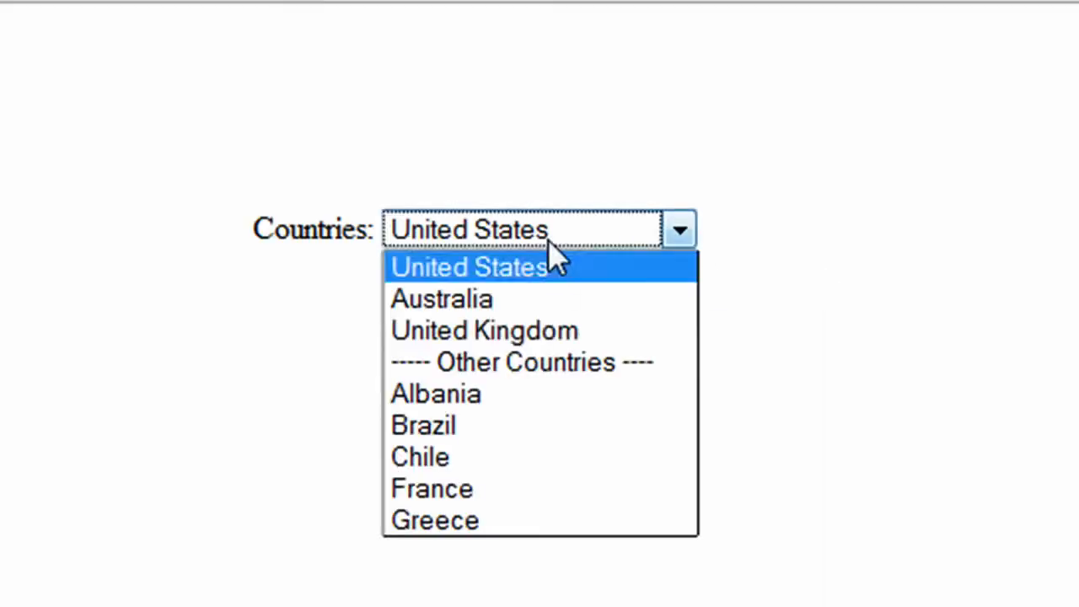
mouse_move(509, 375)
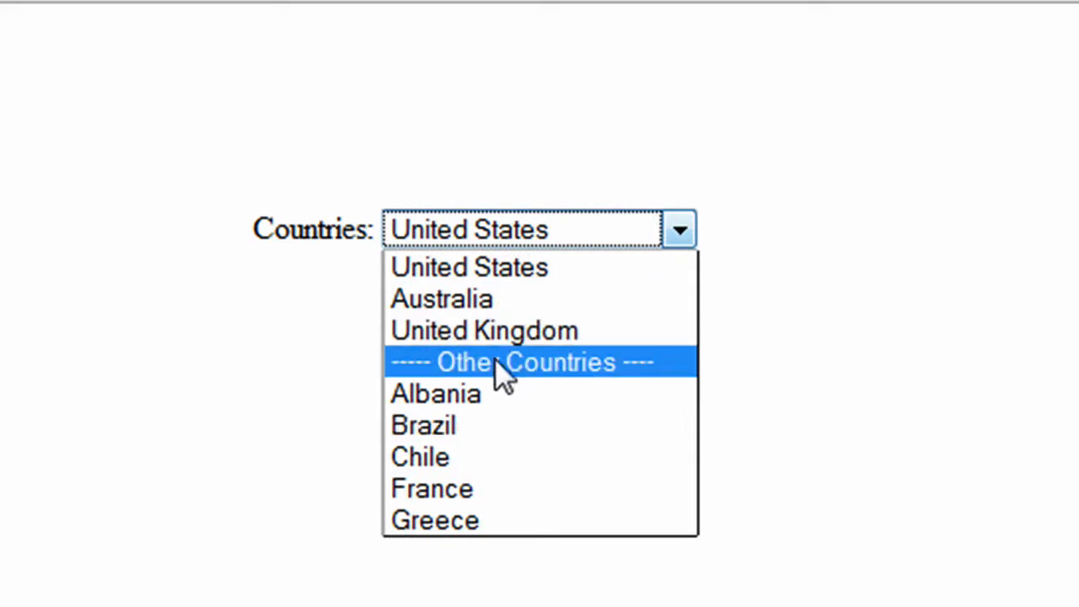
left_click(526, 361)
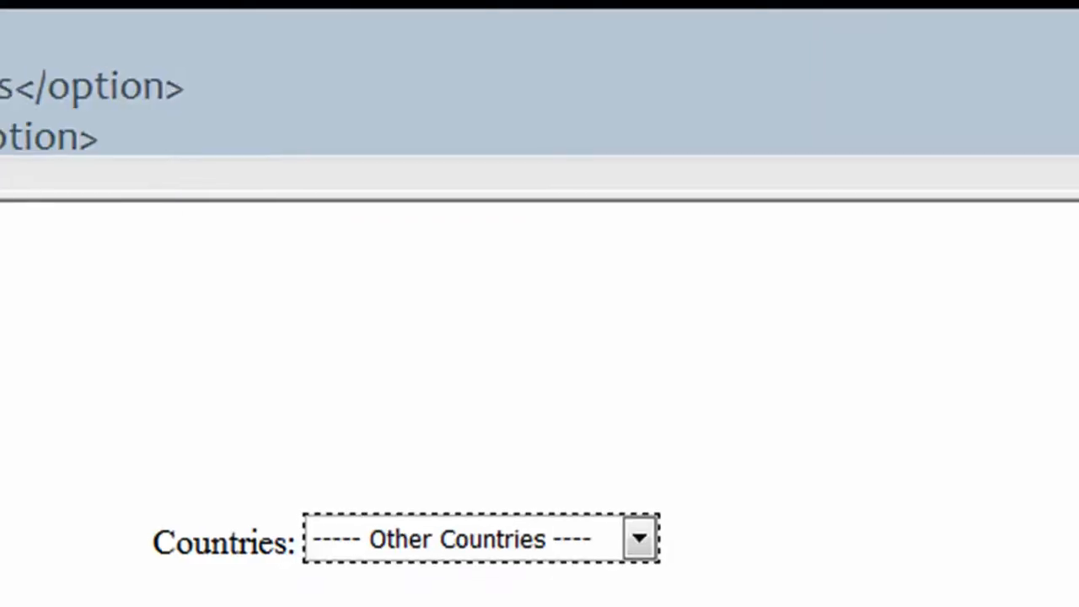
- Replace 'disabled' on the Other Countries option tag using the code hint suggestion
left_click(41, 60)
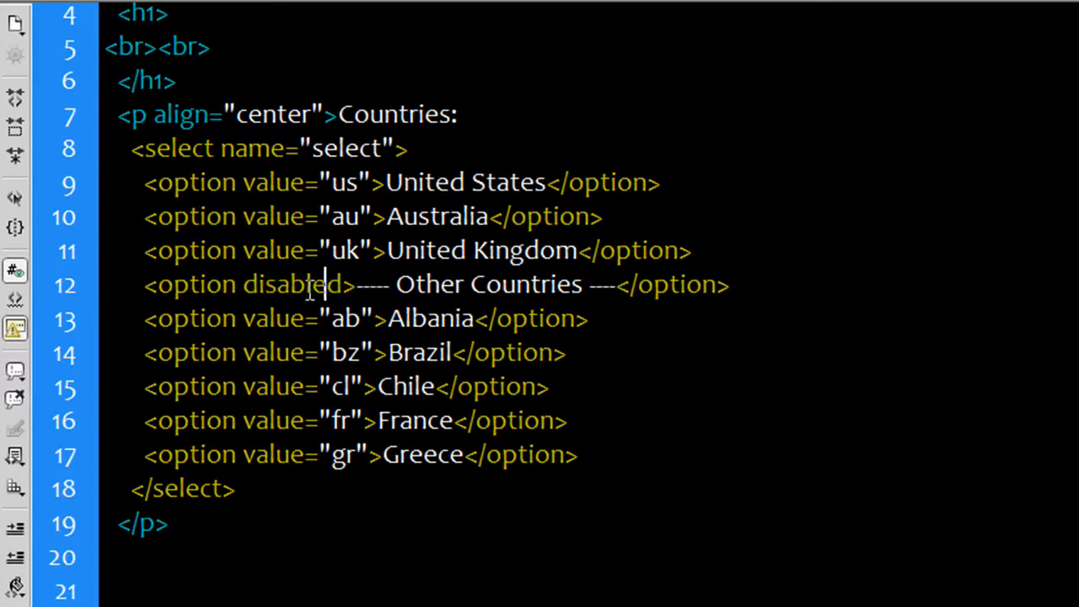
double_click(291, 284)
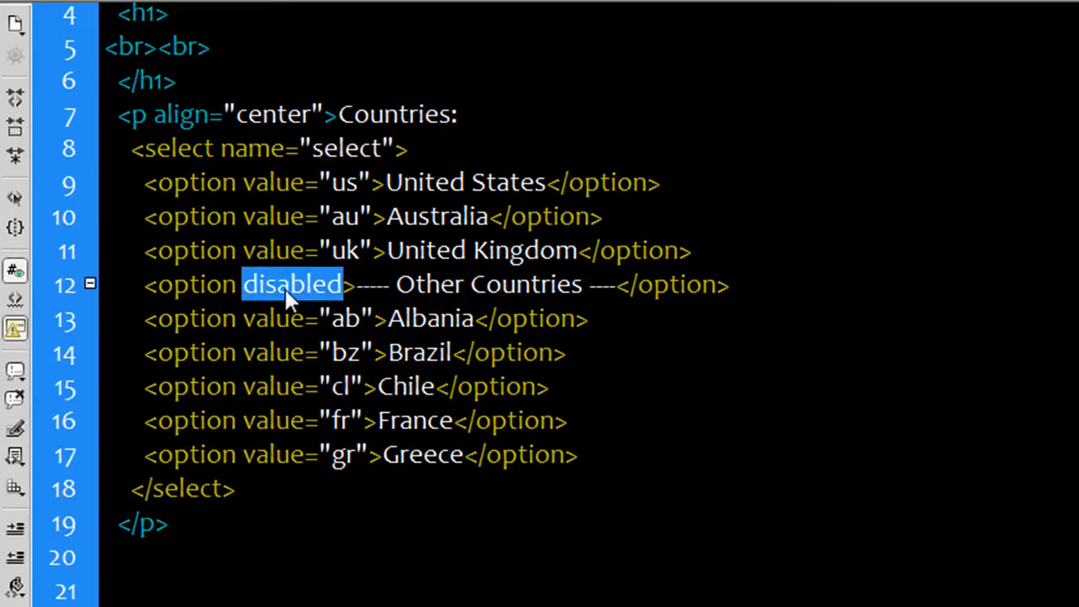
key("Delete")
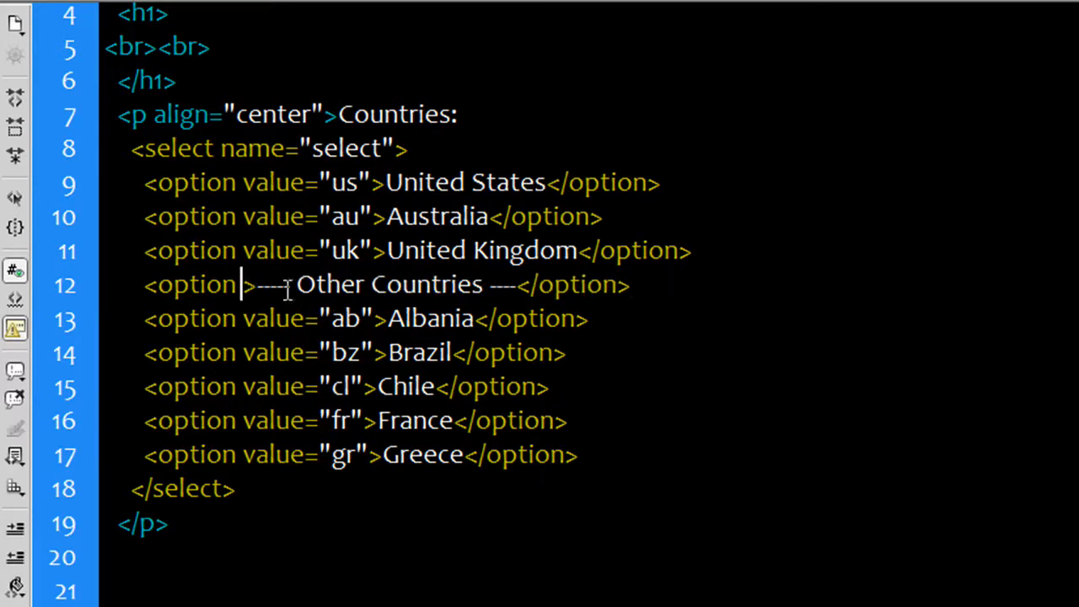
type("d")
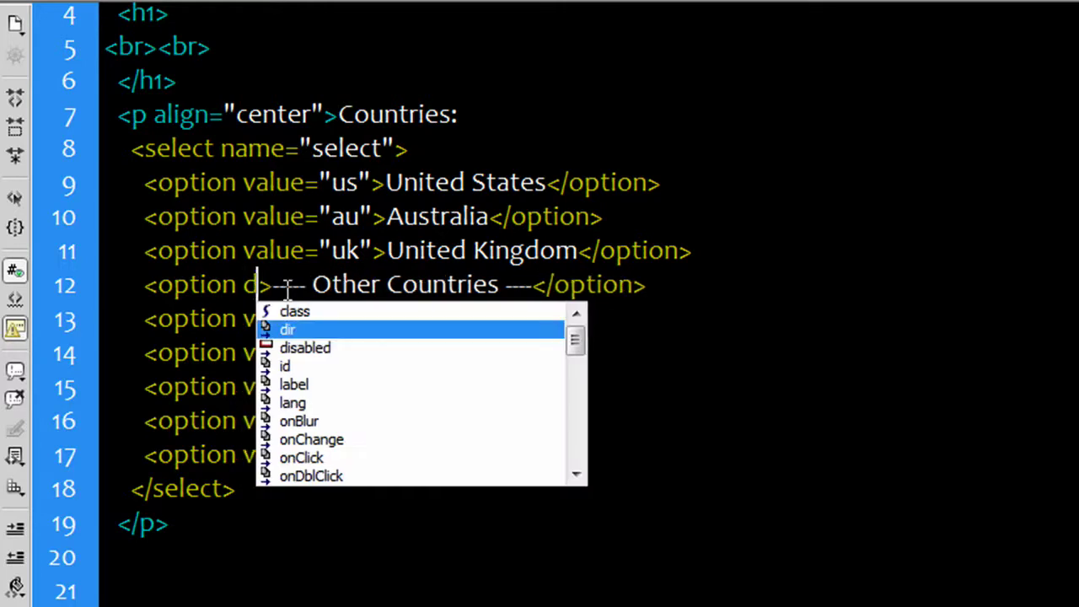
left_click(305, 347)
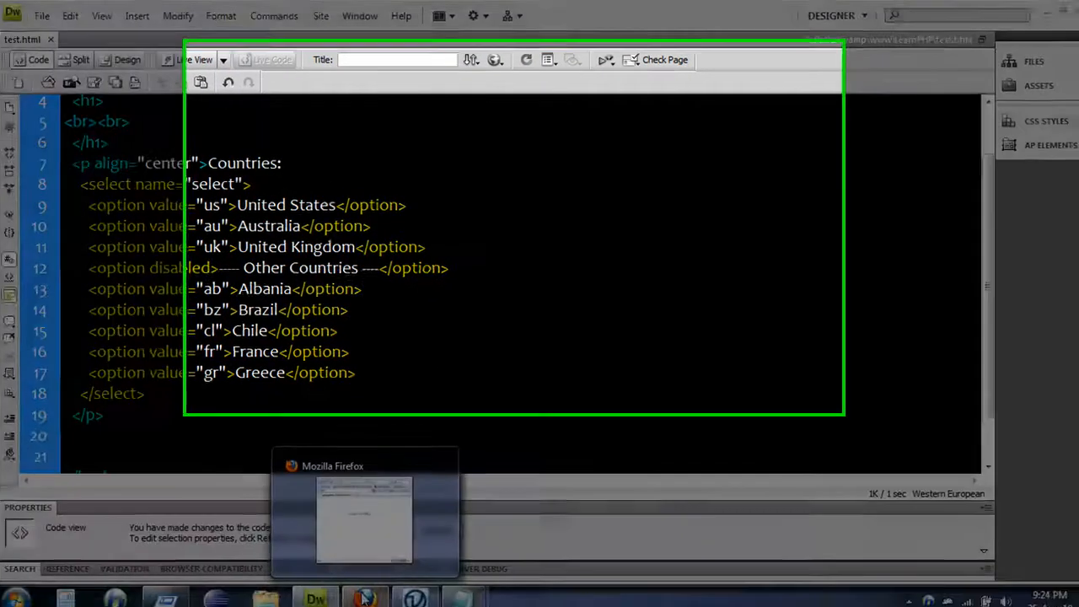
- Bring Firefox to the front to view the updated countries page
left_click(366, 518)
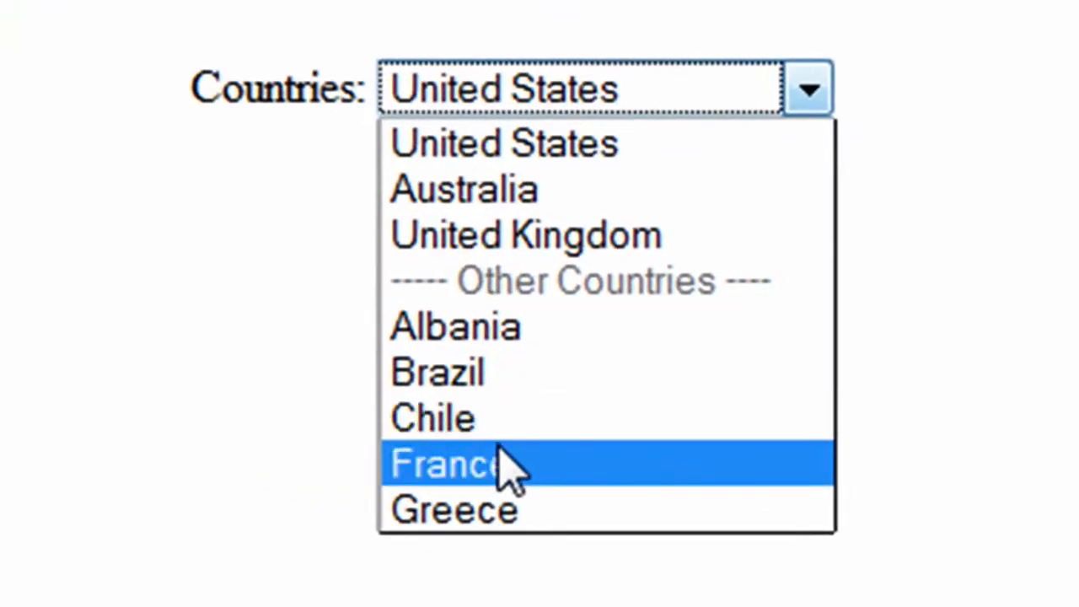
mouse_move(531, 241)
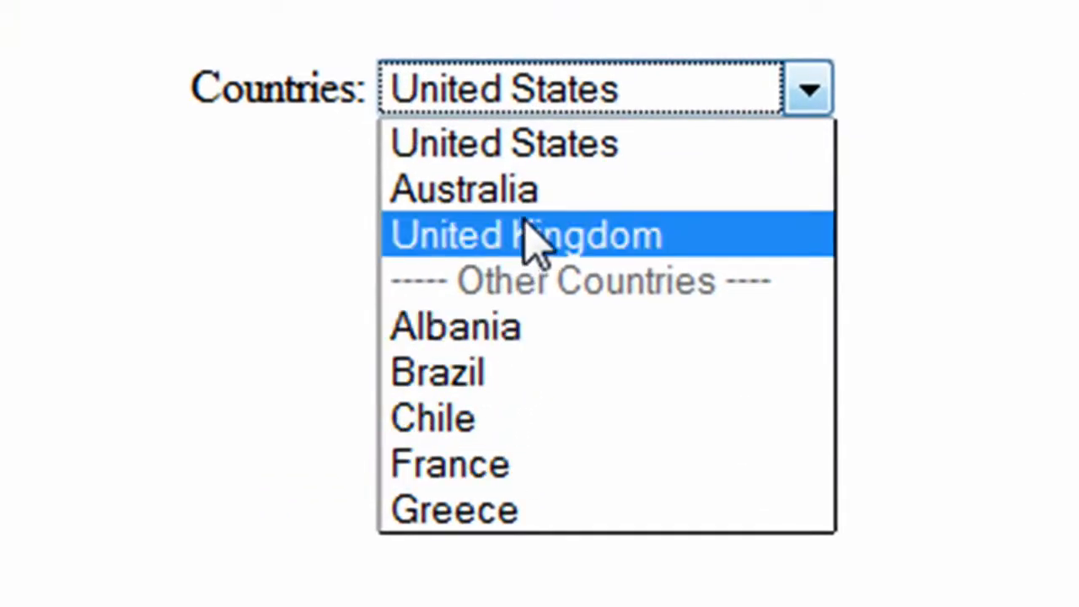
mouse_move(510, 374)
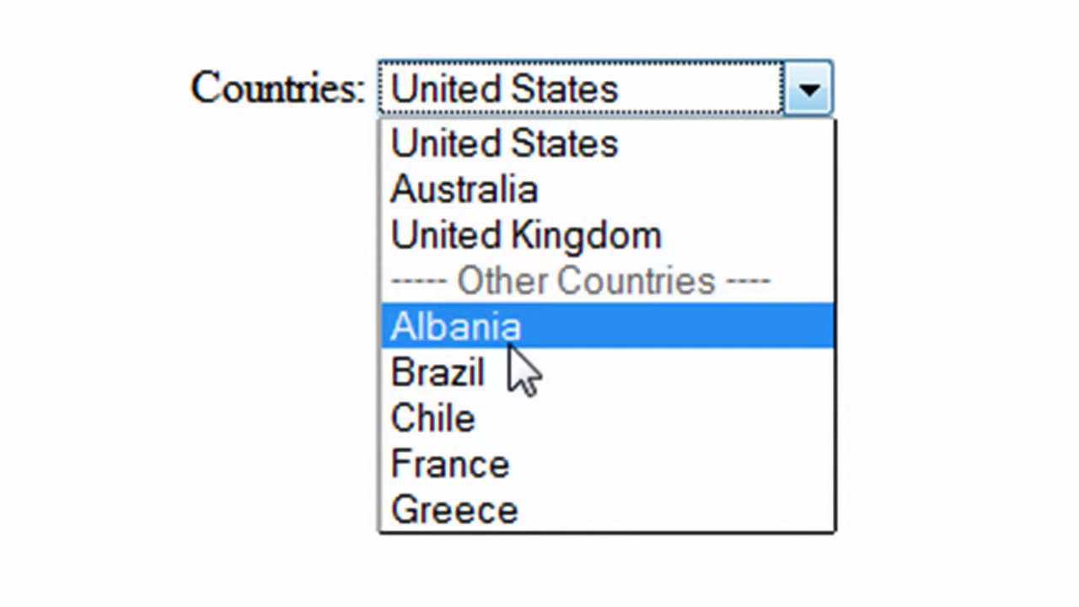
mouse_move(527, 190)
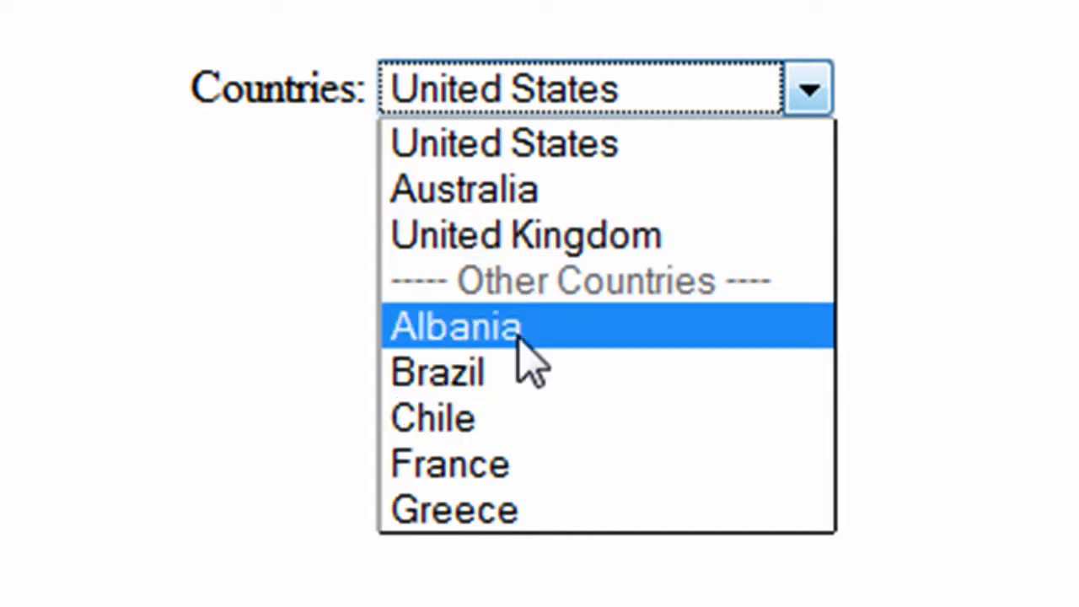
mouse_move(388, 308)
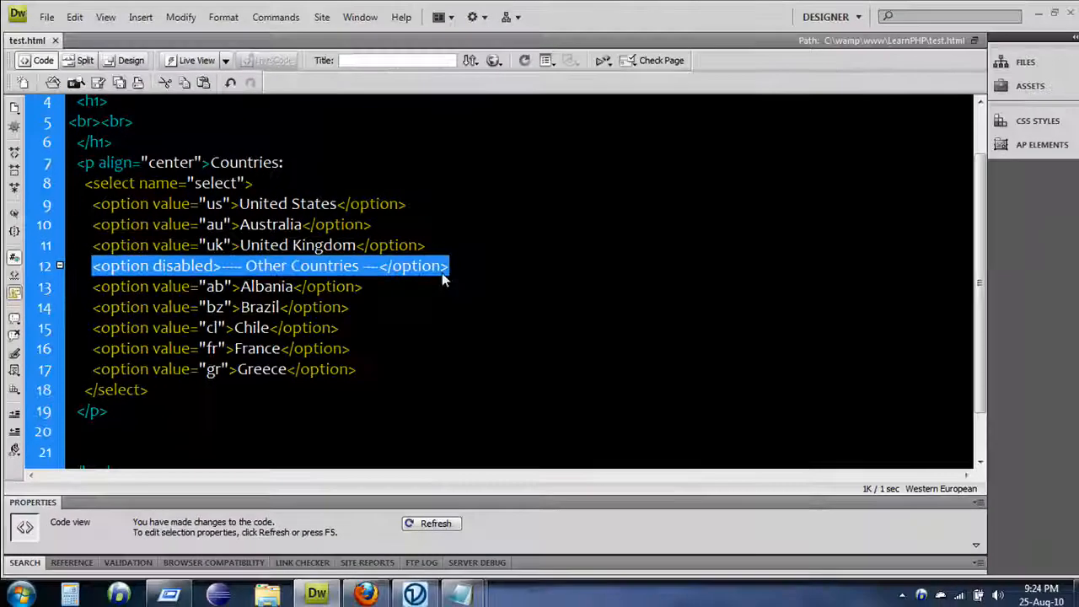
left_click(364, 286)
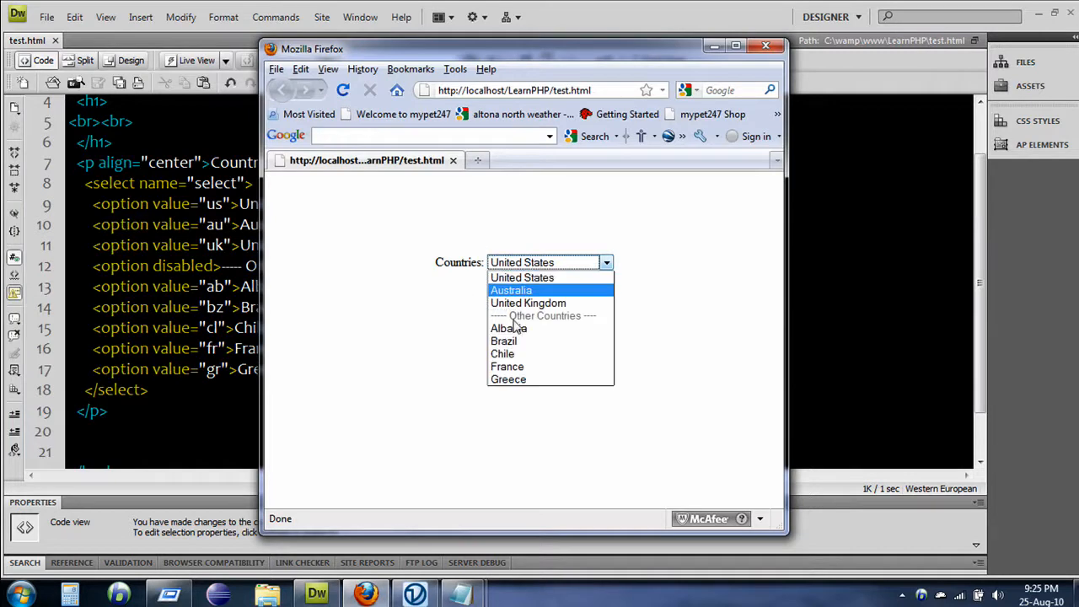
mouse_move(528, 302)
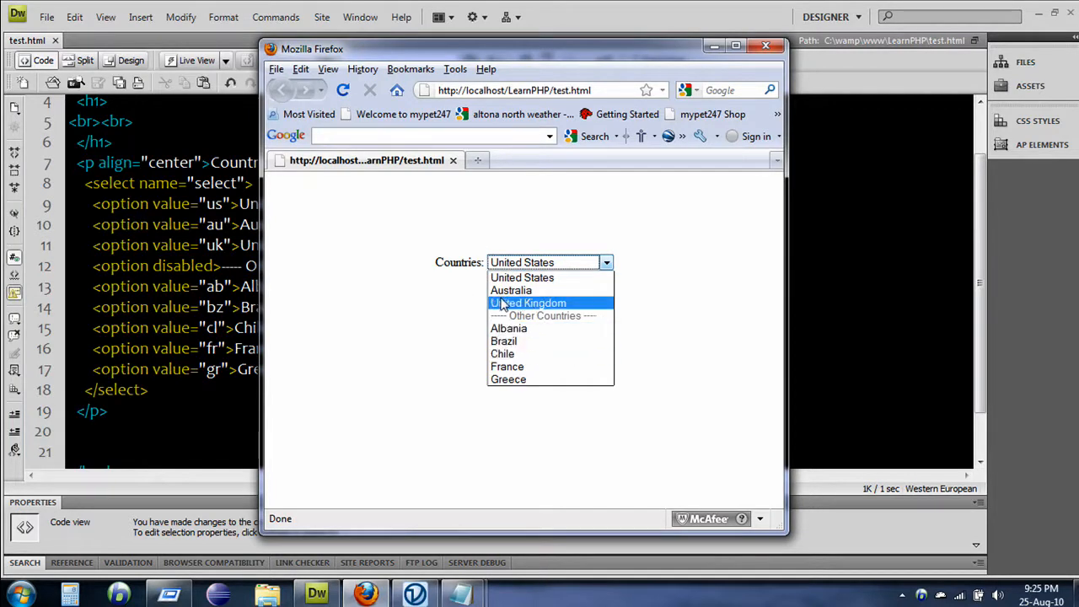
mouse_move(514, 366)
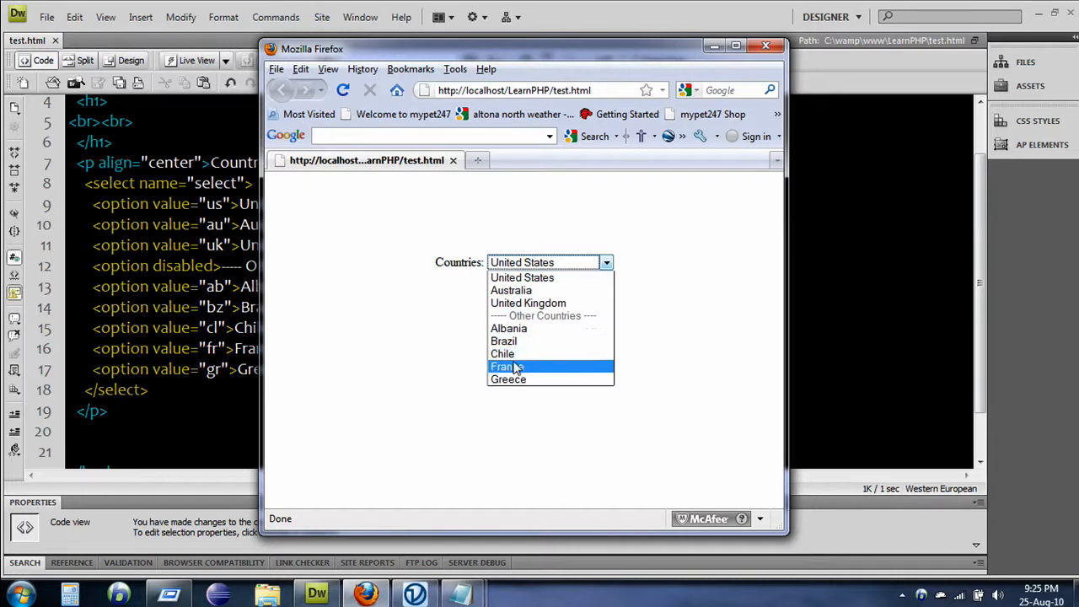
mouse_move(534, 341)
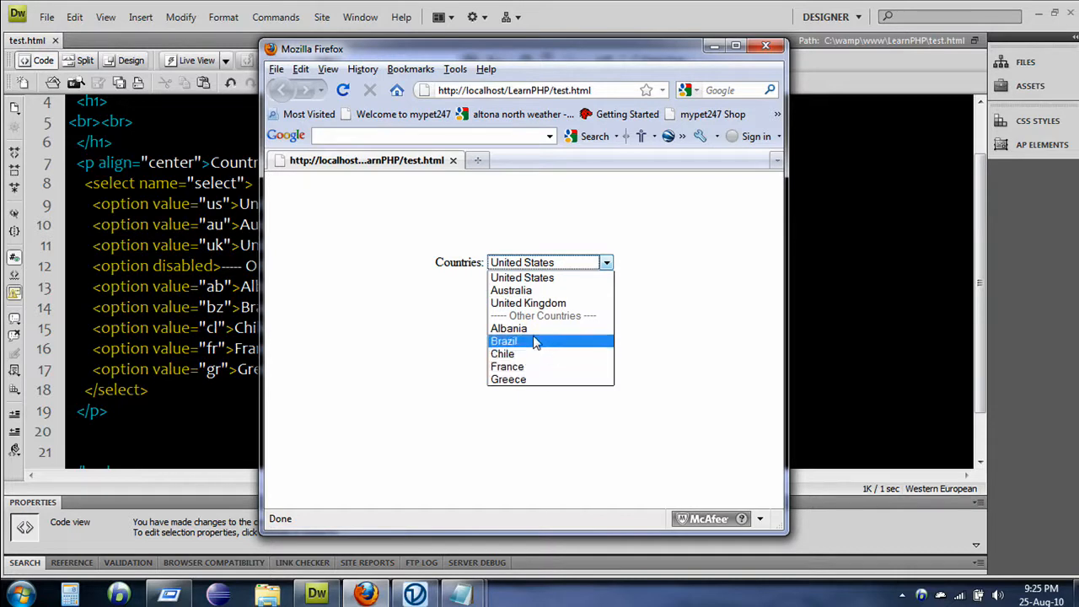
mouse_move(525, 328)
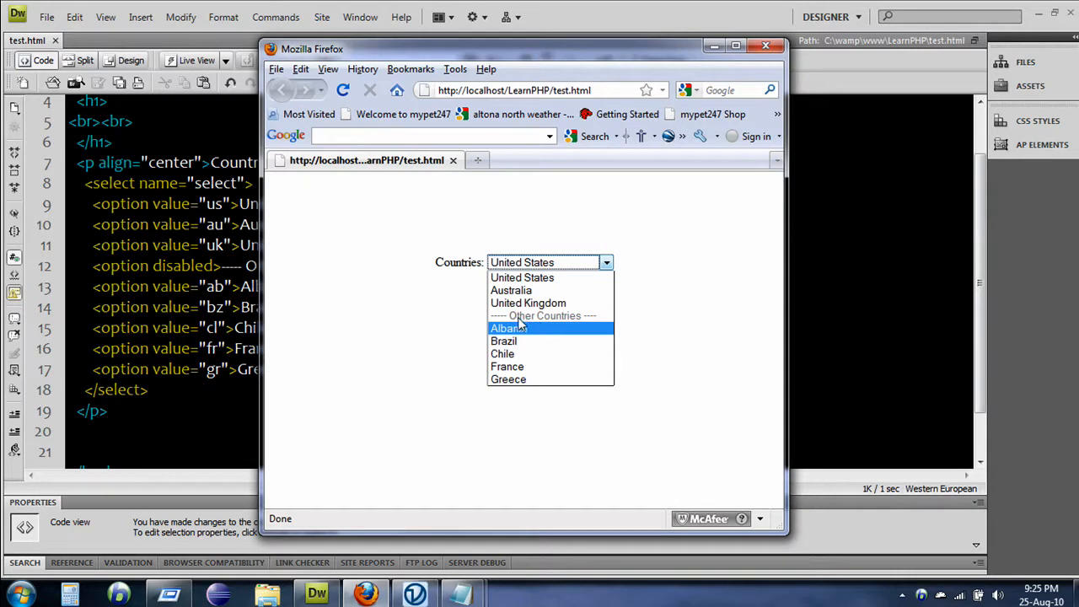
mouse_move(527, 302)
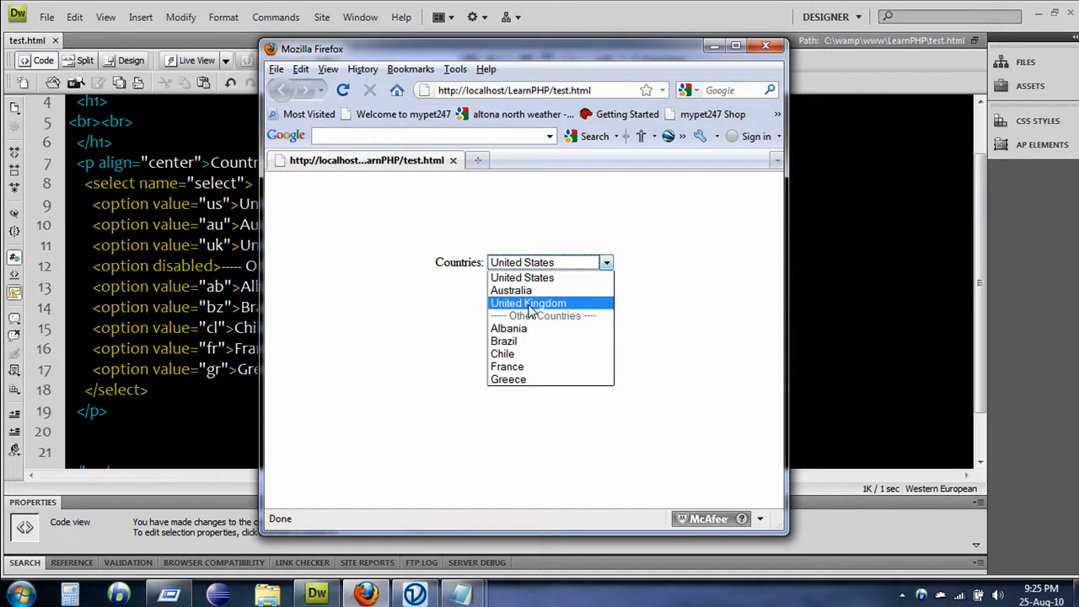
- Try choosing the greyed-out Other Countries entry, then return to Dreamweaver's code
left_click(406, 312)
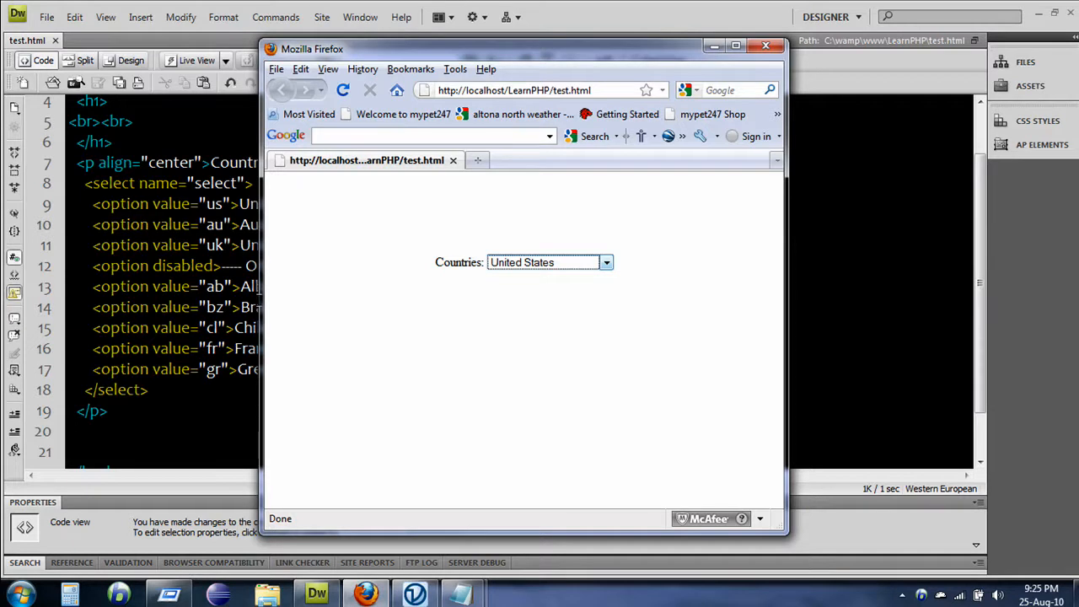
left_click(765, 45)
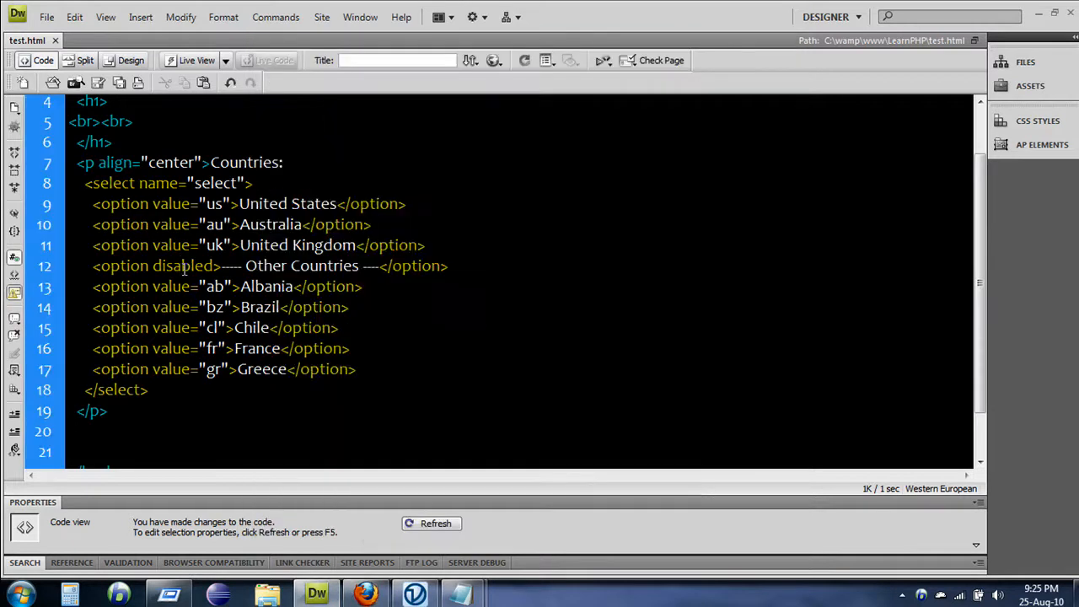